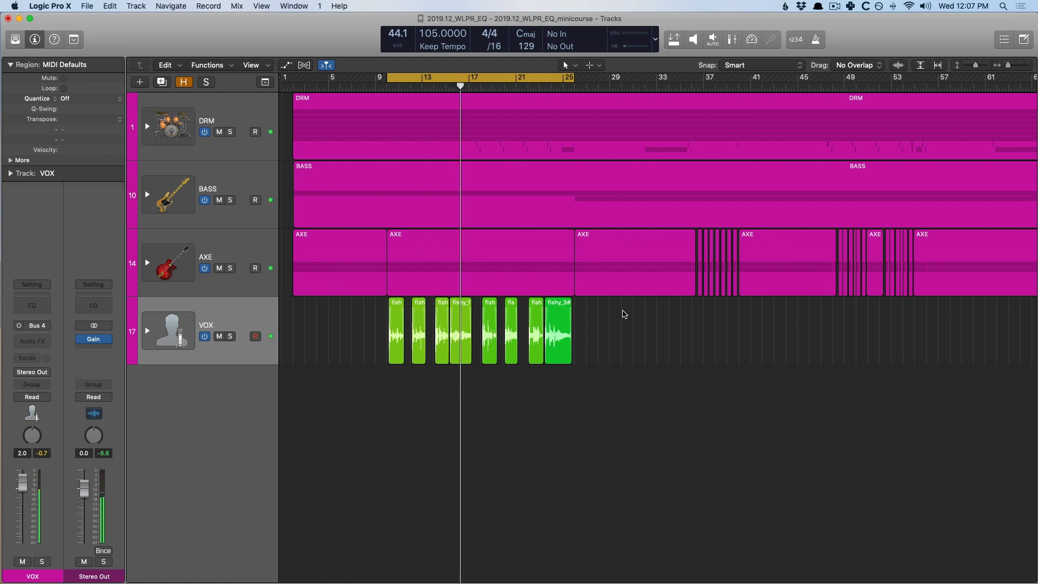
# - Show the Mixer with summing stacks collapsed and open a flat Channel EQ on VOX
pyautogui.click(469, 78)
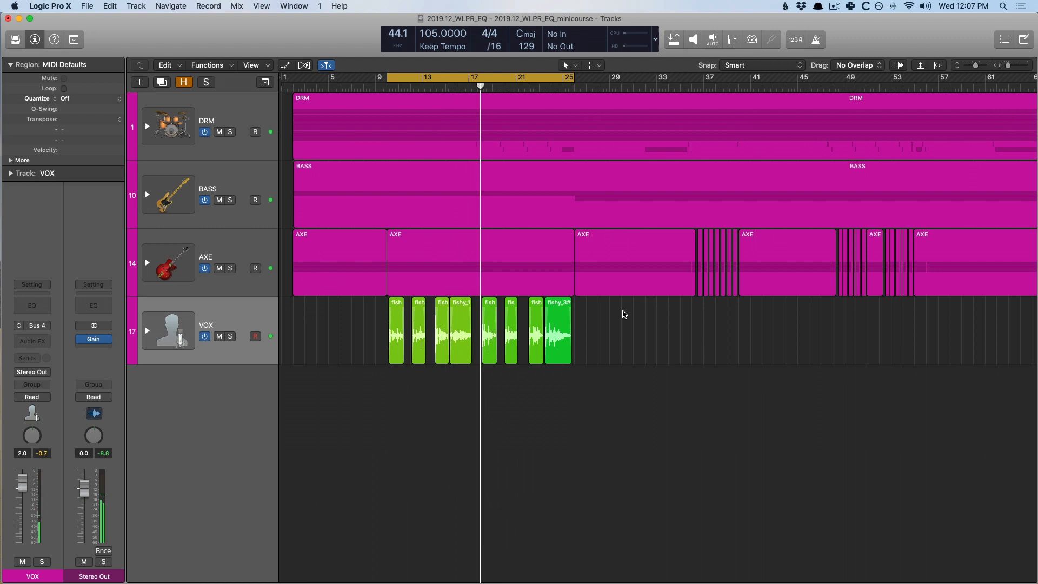
pyautogui.click(490, 77)
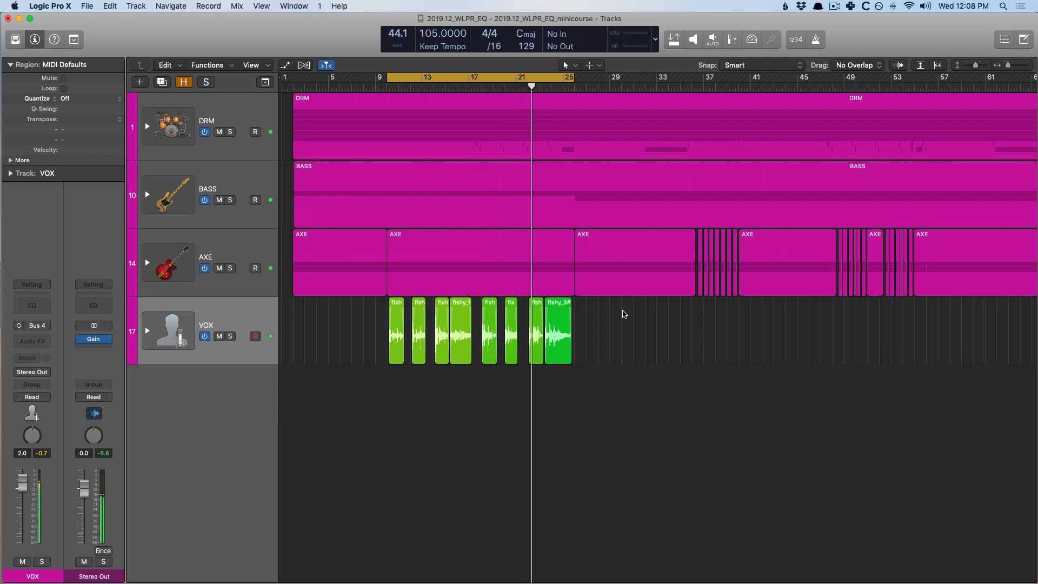
pyautogui.click(542, 85)
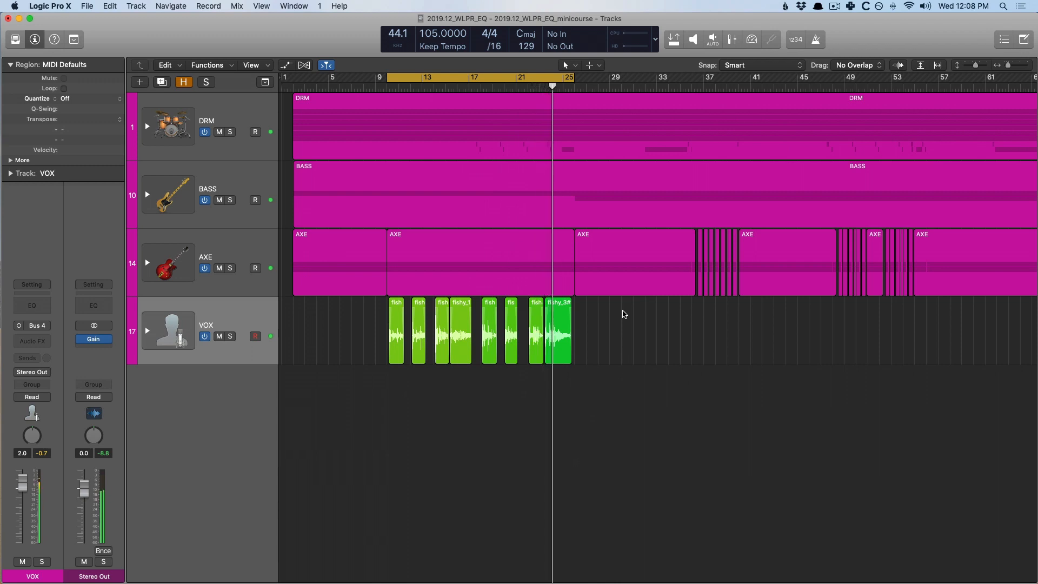
pyautogui.click(563, 77)
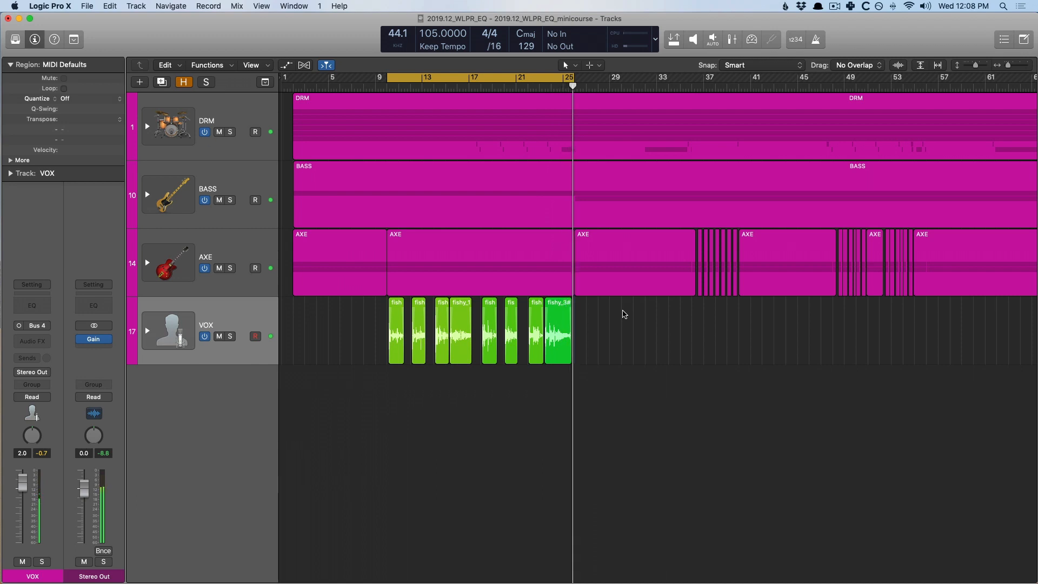
pyautogui.click(386, 77)
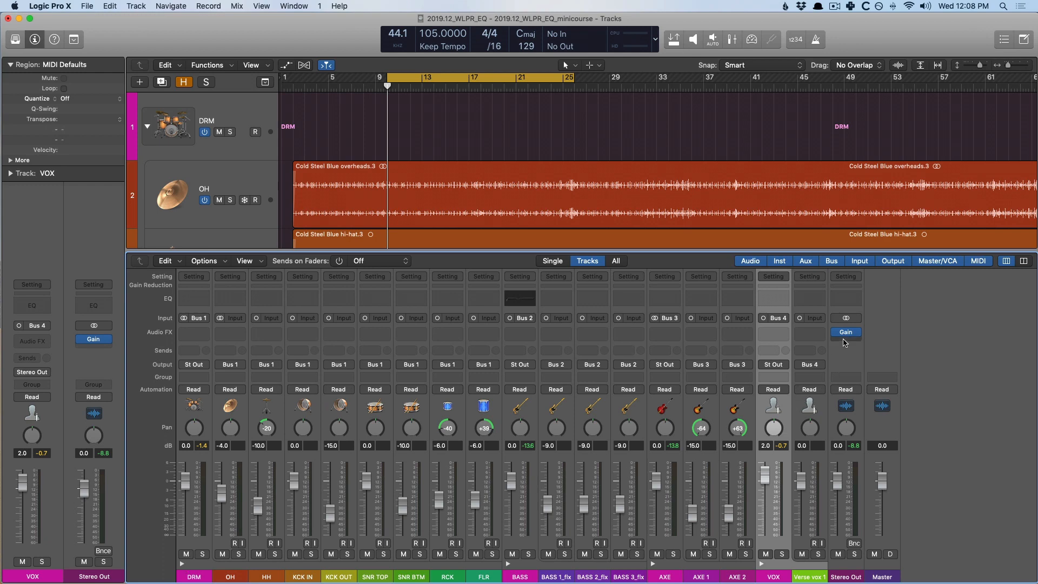
pyautogui.moveTo(845, 332)
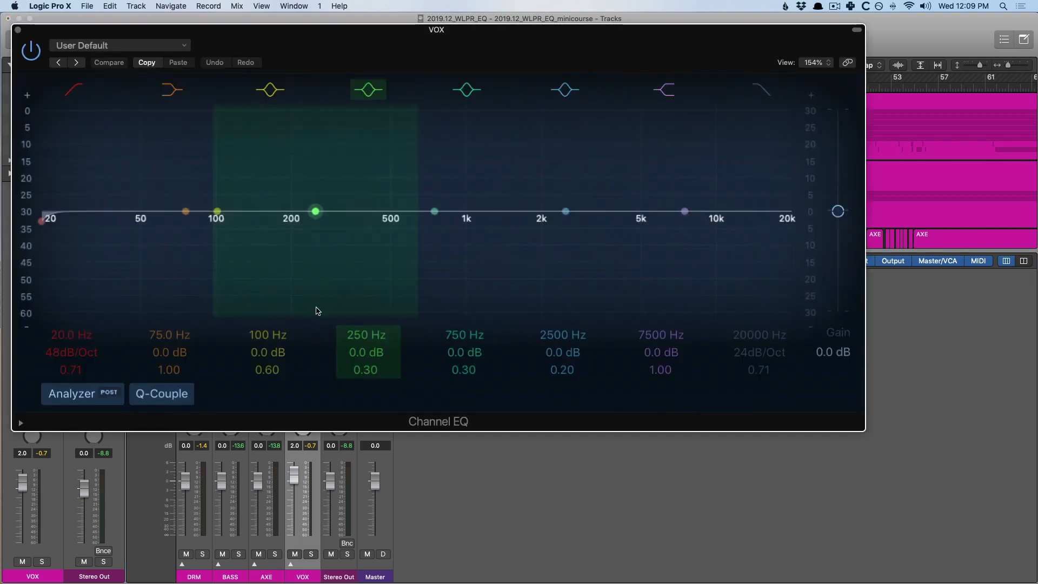
# - Solo the VOX track and turn on the Channel EQ analyzer
pyautogui.click(73, 89)
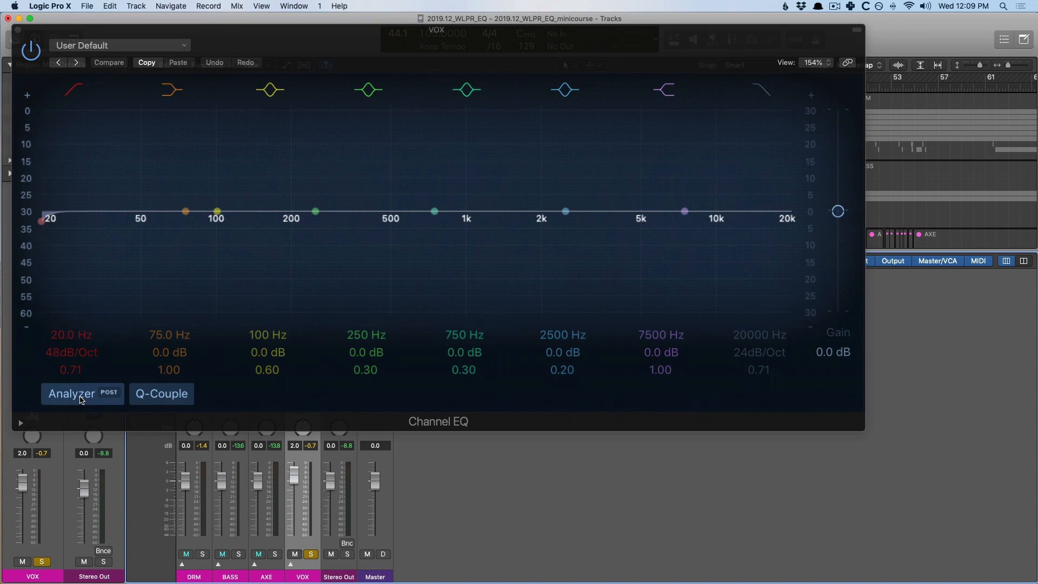
pyautogui.click(72, 393)
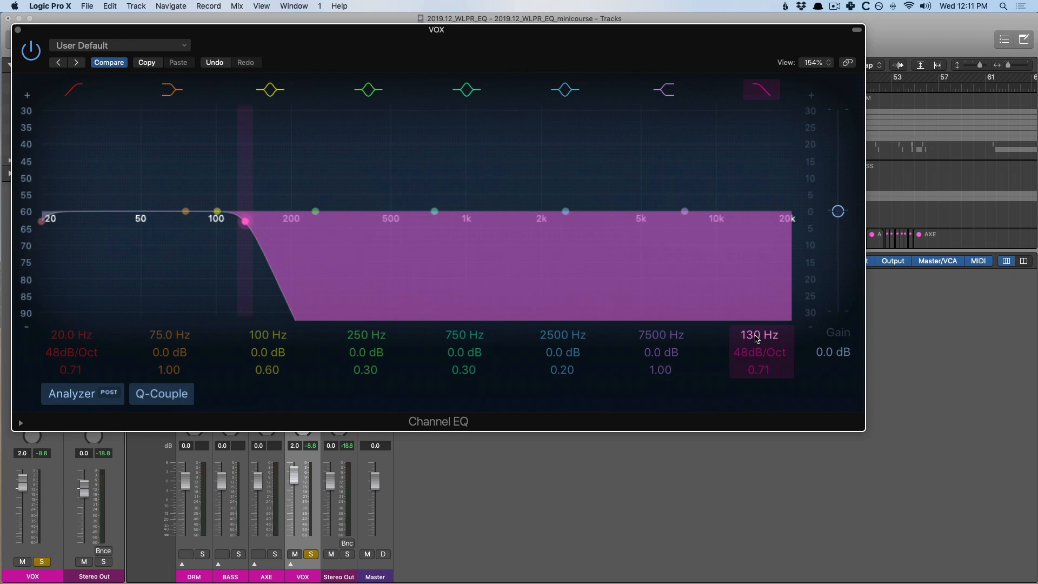
pyautogui.moveTo(763, 91)
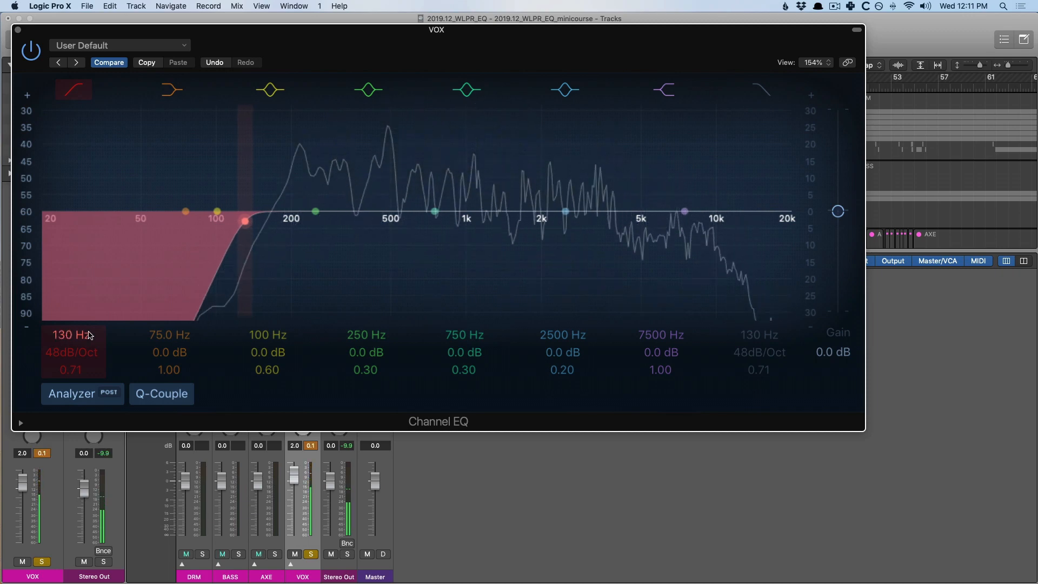
# - Give the vocal EQ a 130 Hz, 48 dB/Oct low cut with High Cut off
pyautogui.click(170, 89)
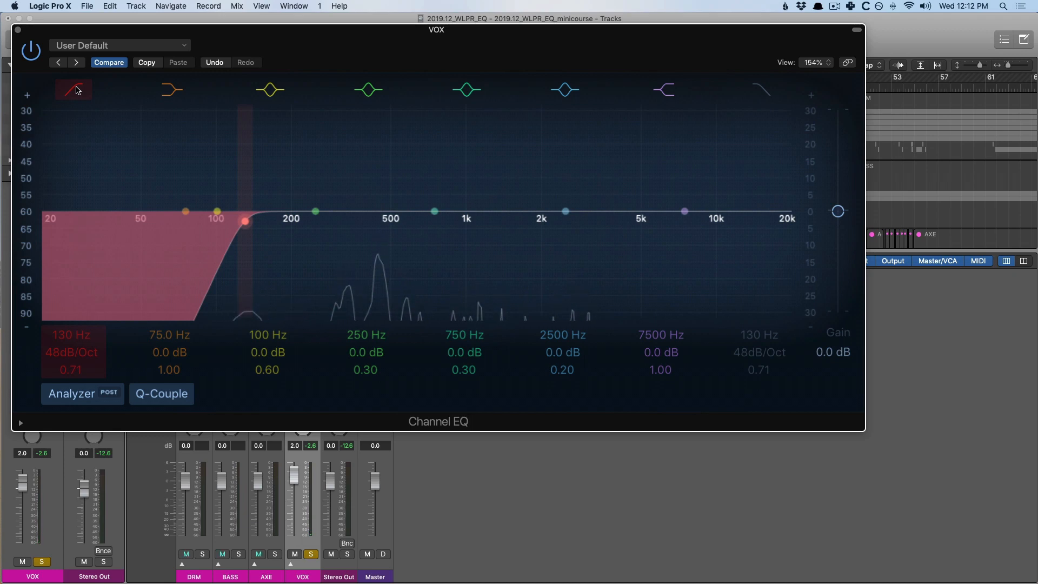
# - Bypass the vocal's 130 Hz low cut to compare, then re-enable it
pyautogui.click(73, 89)
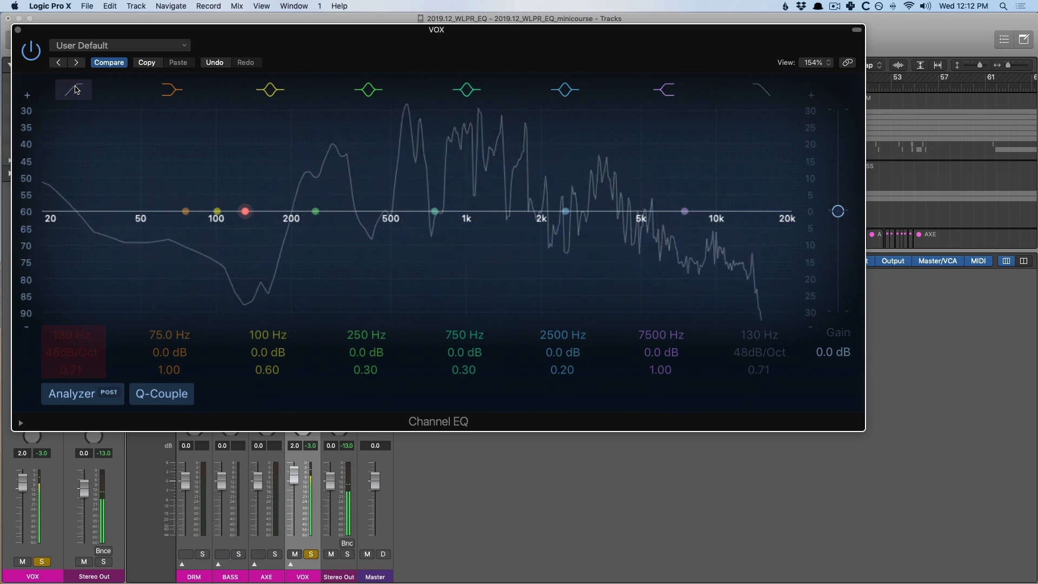
pyautogui.click(73, 89)
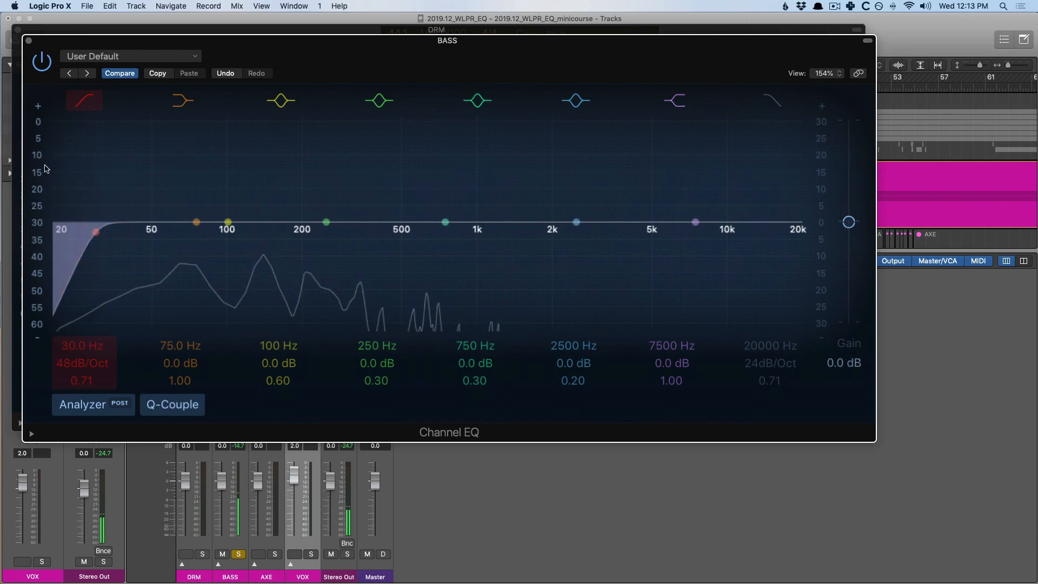
# - Solo BASS and apply a 30 Hz, 48 dB/Oct low cut in Channel EQ
pyautogui.click(26, 40)
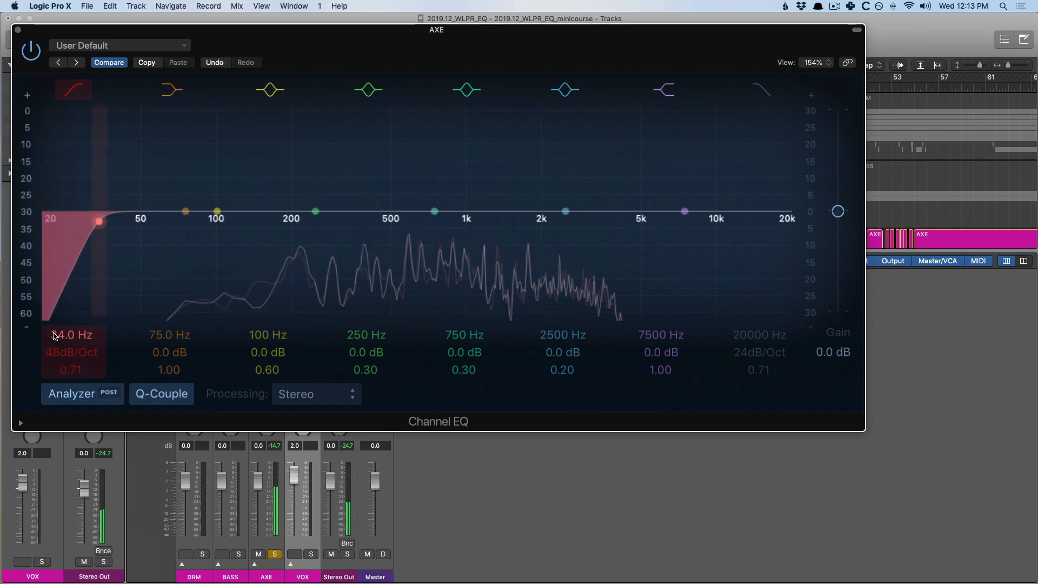
# - Raise the AXE high-pass cutoff from about 34 Hz to 90 Hz
pyautogui.moveTo(97, 221); pyautogui.dragTo(174, 221)
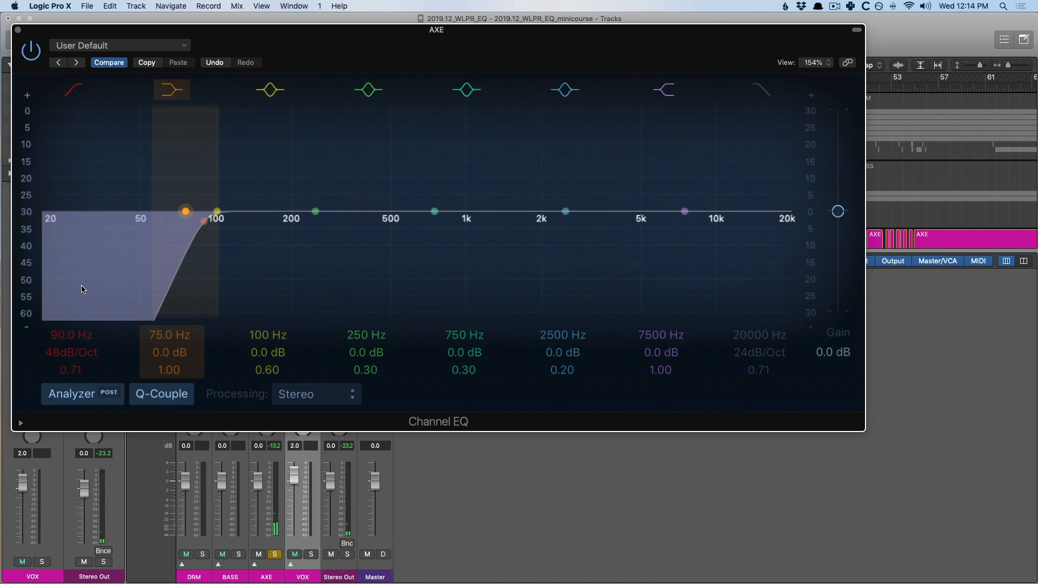
pyautogui.click(73, 89)
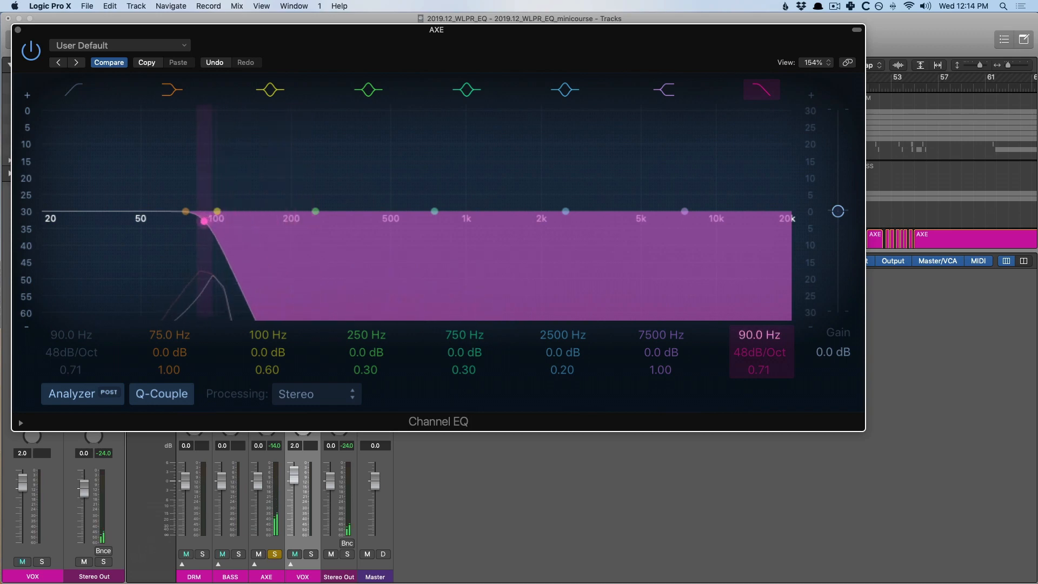
# - Try the AXE low-pass band at 100 Hz, then switch it off
pyautogui.moveTo(203, 221); pyautogui.dragTo(215, 219)
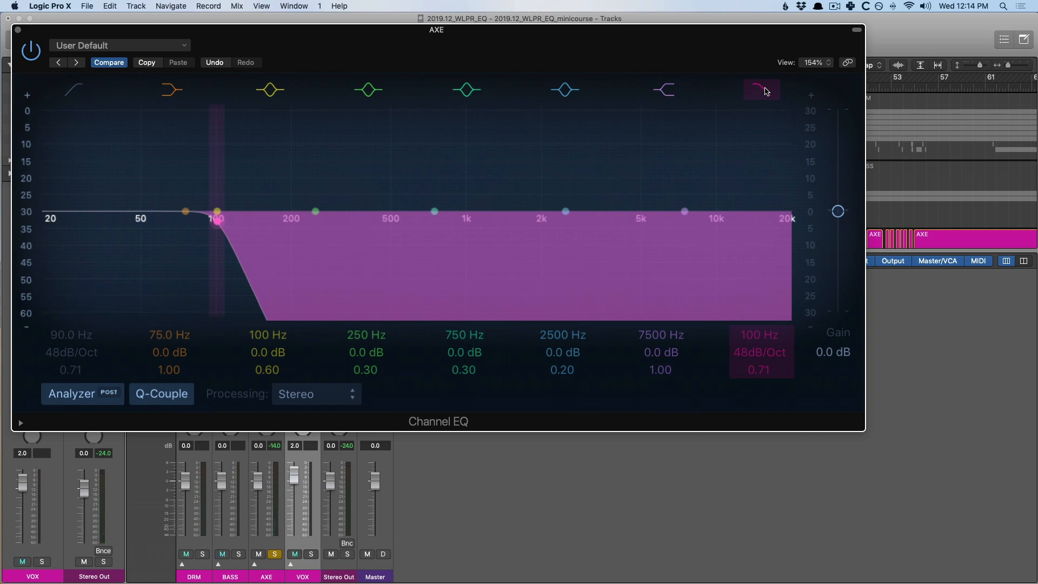
pyautogui.click(73, 89)
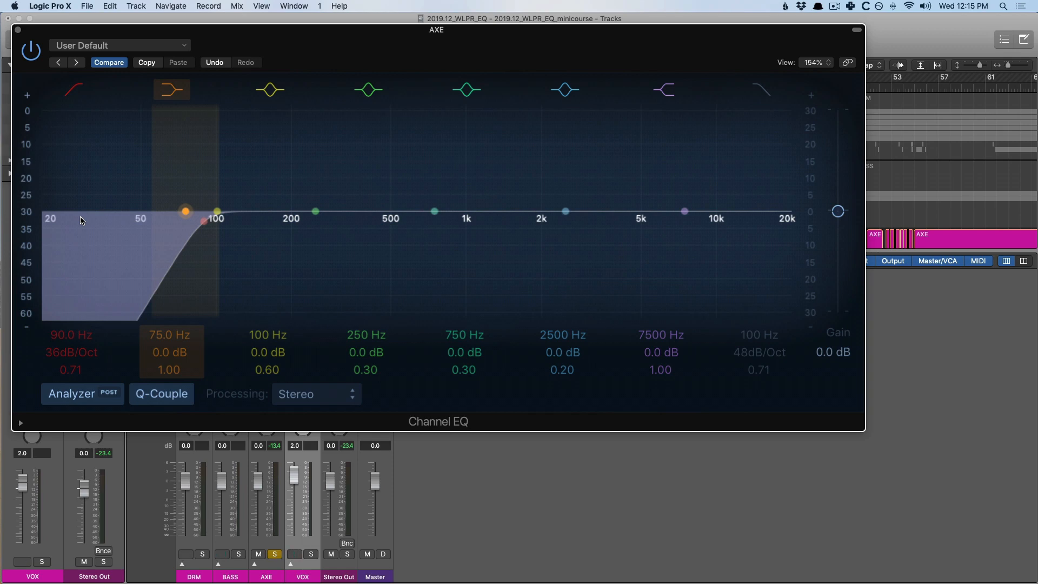
# - Check the AXE high-pass band's values and close the Channel EQ window
pyautogui.click(73, 89)
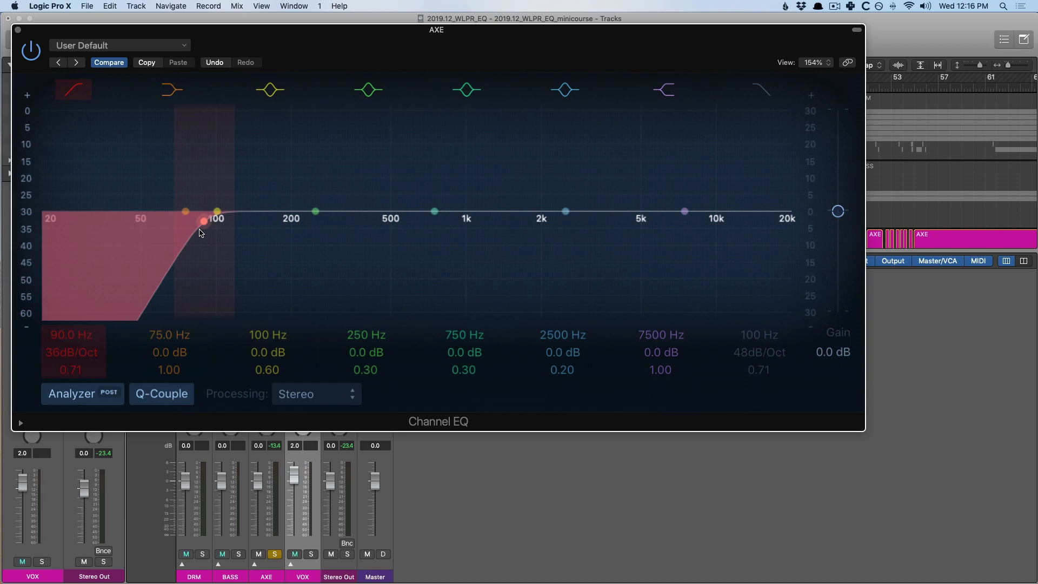
pyautogui.moveTo(195, 229)
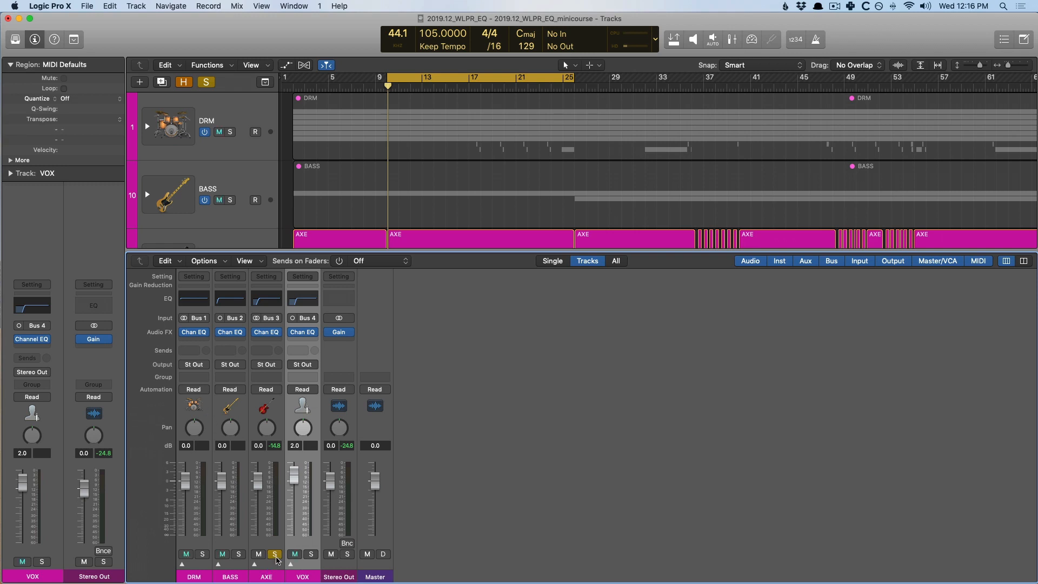
# - Unsolo AXE and bypass the VOX Channel EQ to compare in the full mix
pyautogui.click(274, 554)
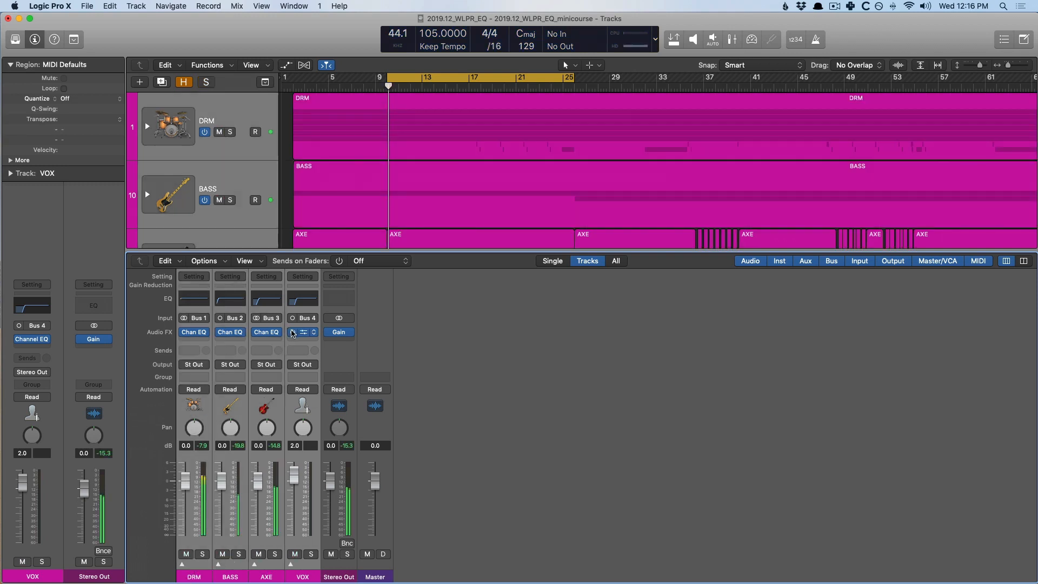
pyautogui.moveTo(302, 331)
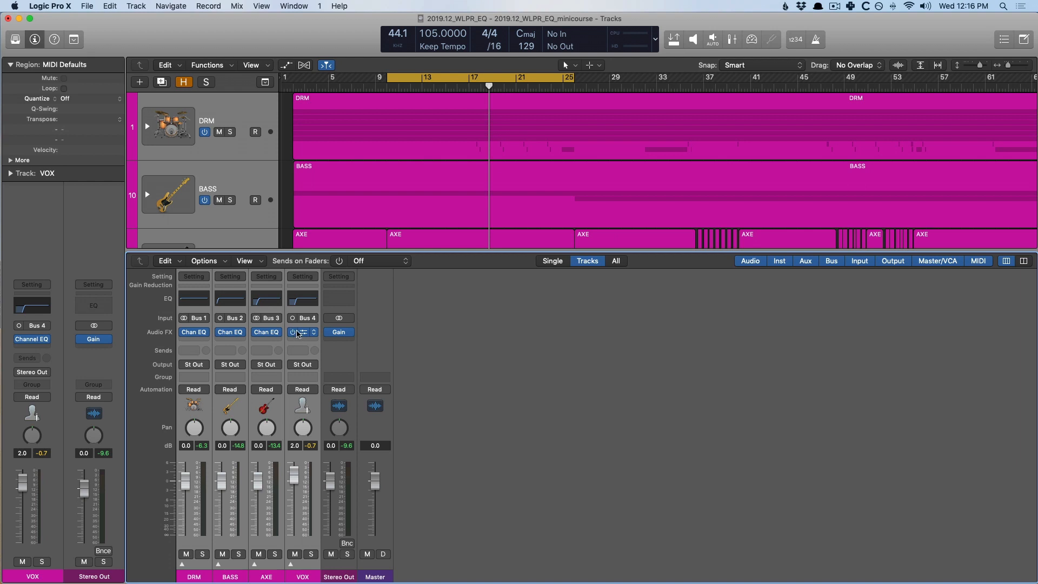
pyautogui.click(296, 332)
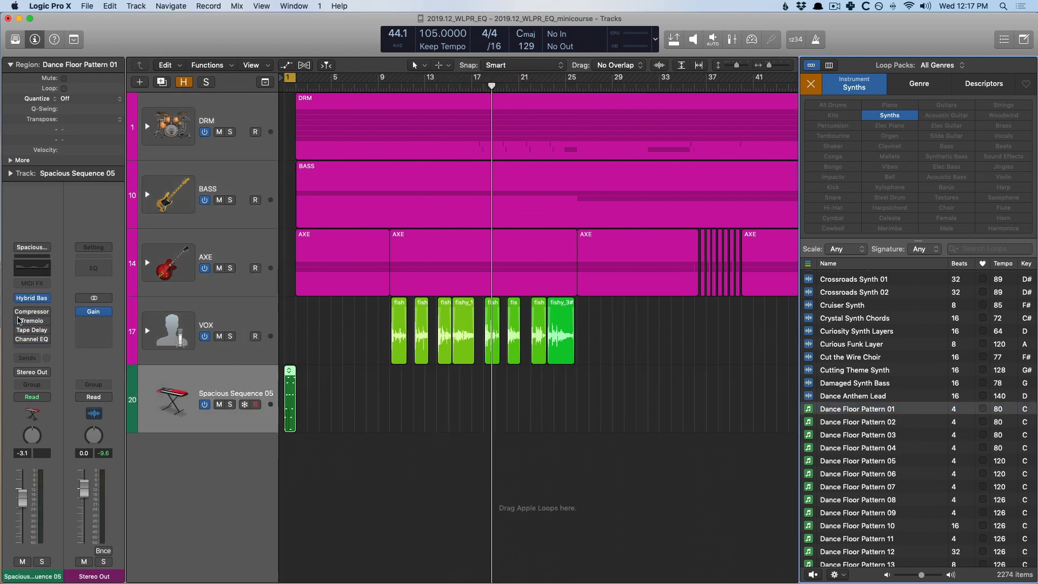
# - Insert a Channel EQ into the Spacious Sequence 05 Audio FX slot
pyautogui.click(31, 345)
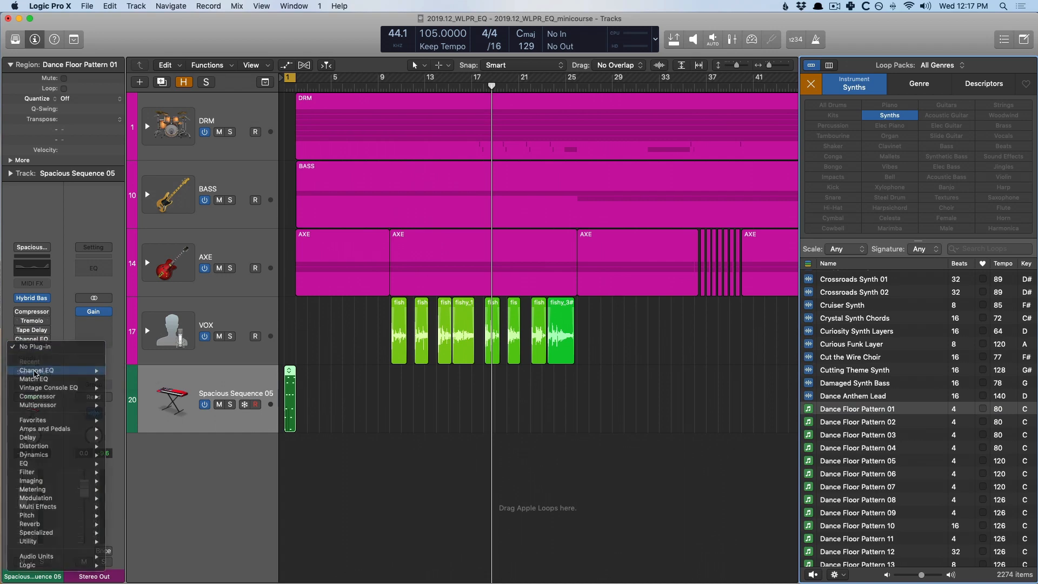
pyautogui.click(36, 370)
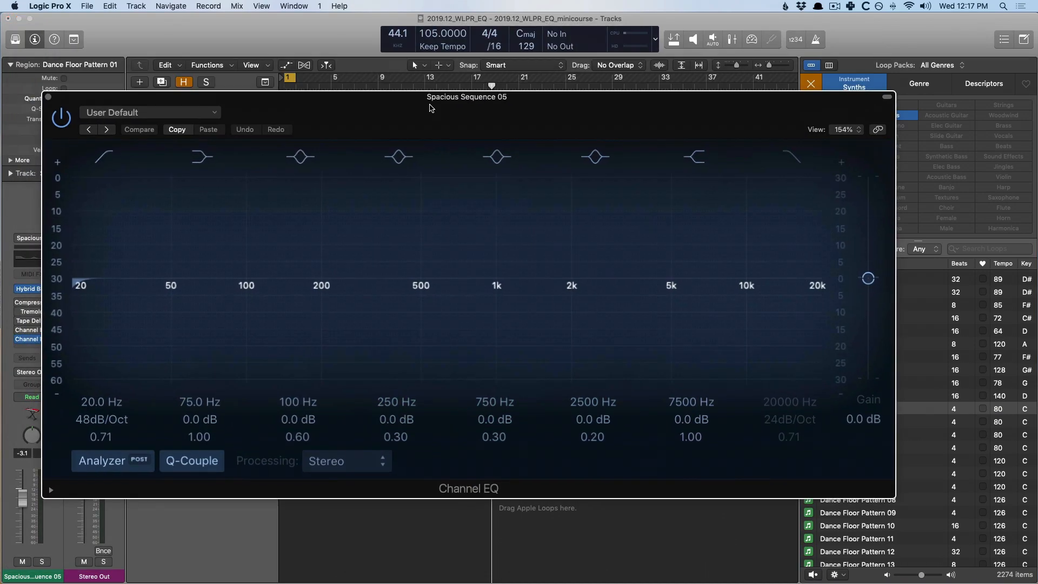